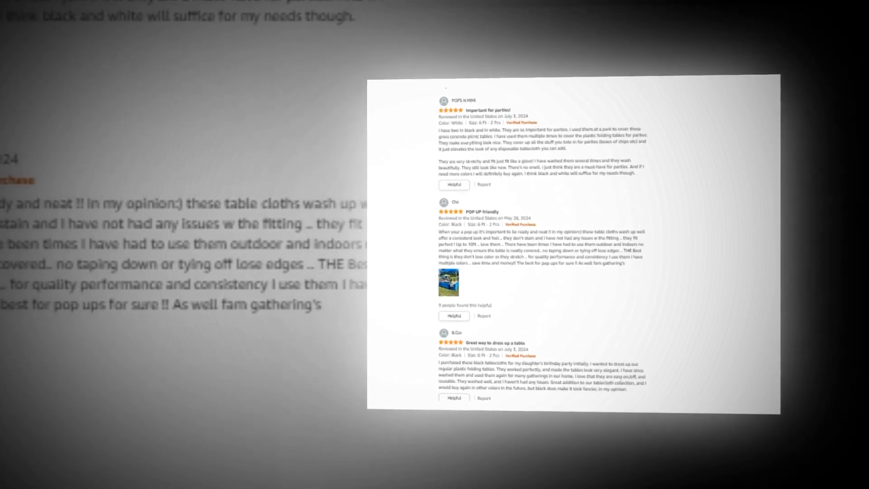
scroll("up", 3)
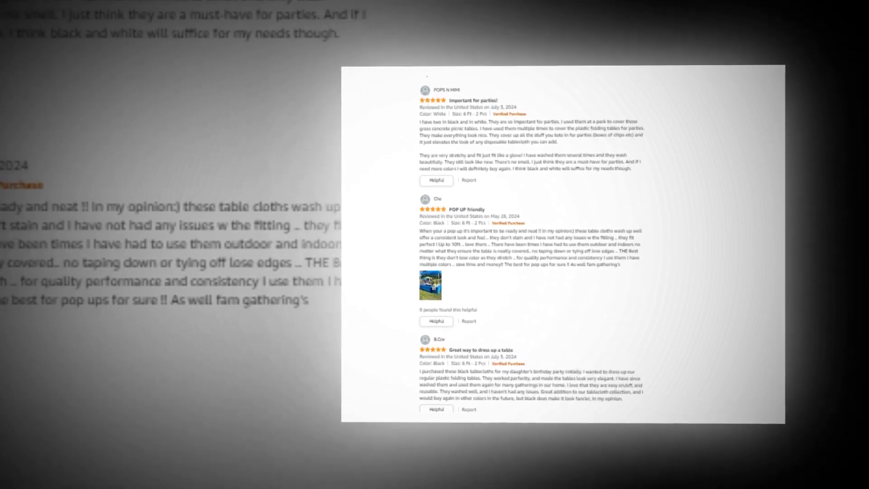
scroll("up", 3)
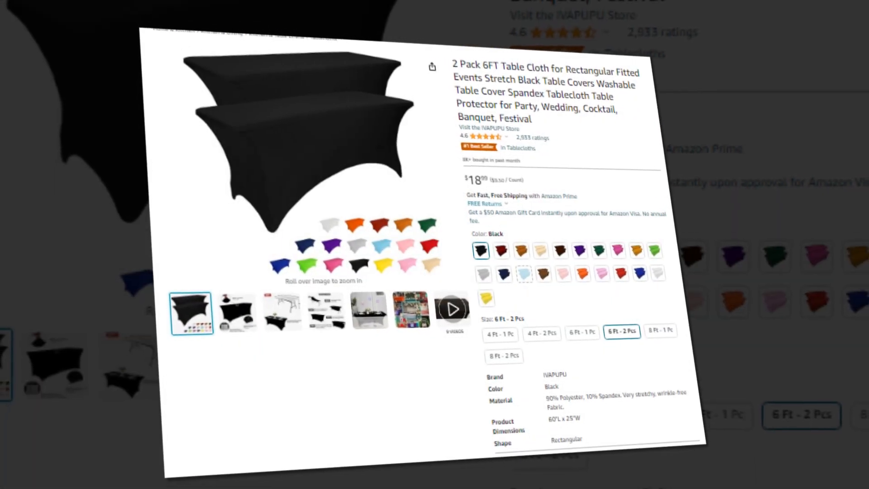